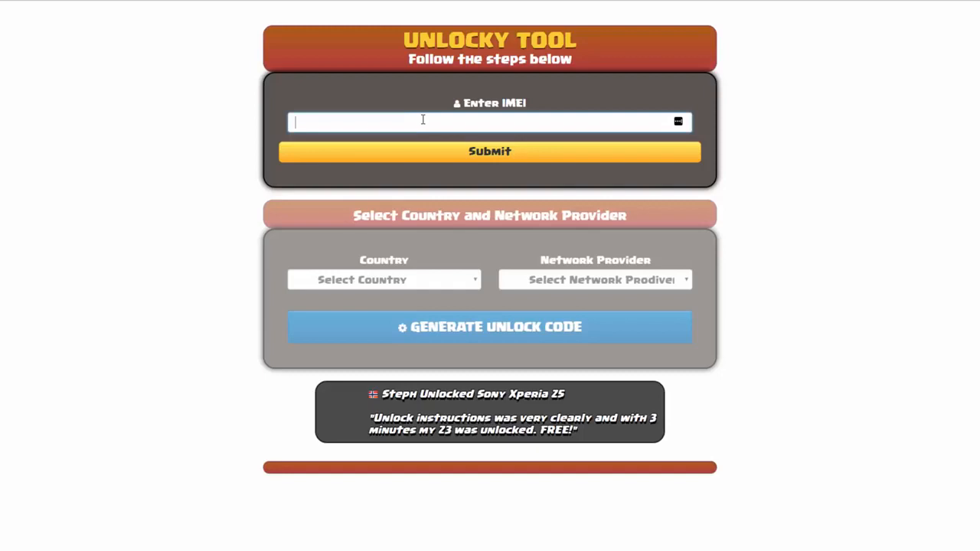
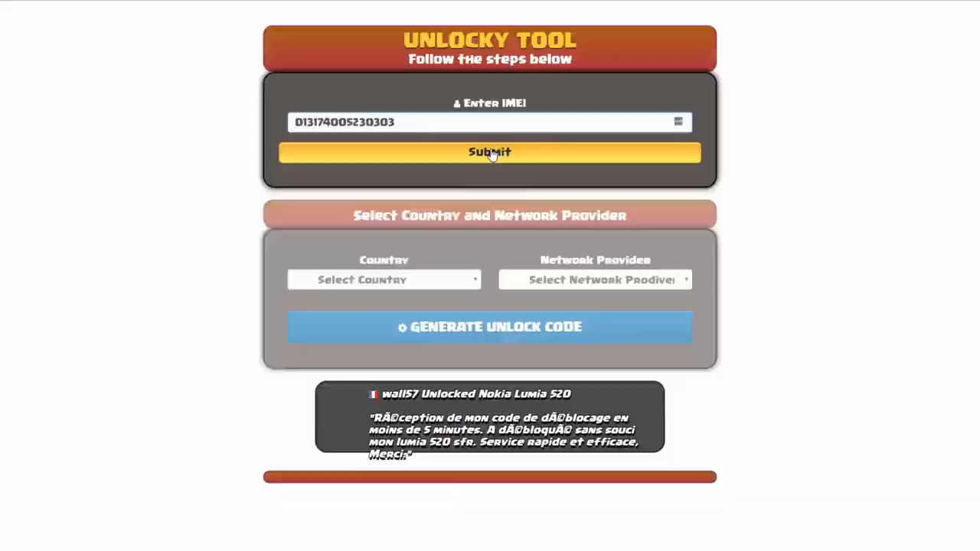
Step: Submit the IMEI for verification and dismiss the Success dialog
{"action": "left_click", "coordinate": [488, 152]}
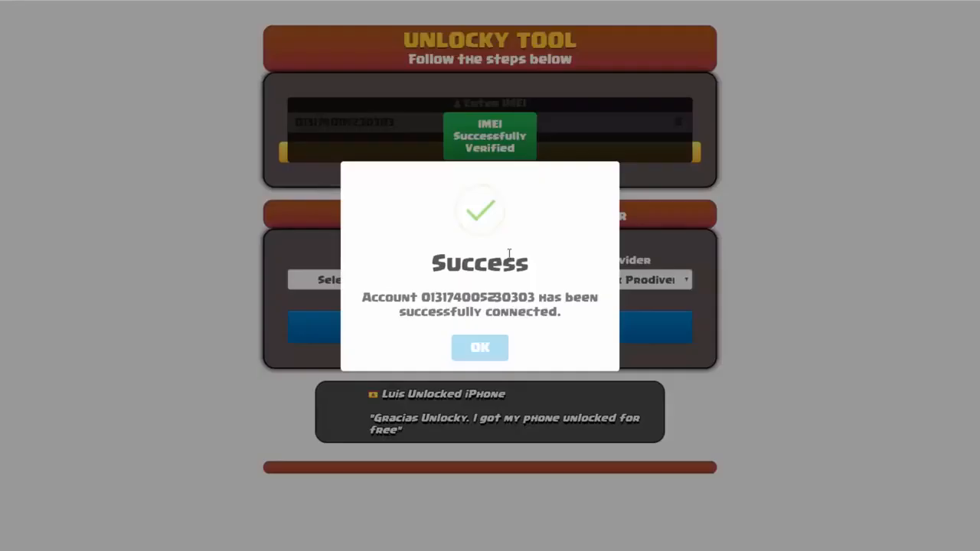
{"action": "mouse_move", "coordinate": [559, 289]}
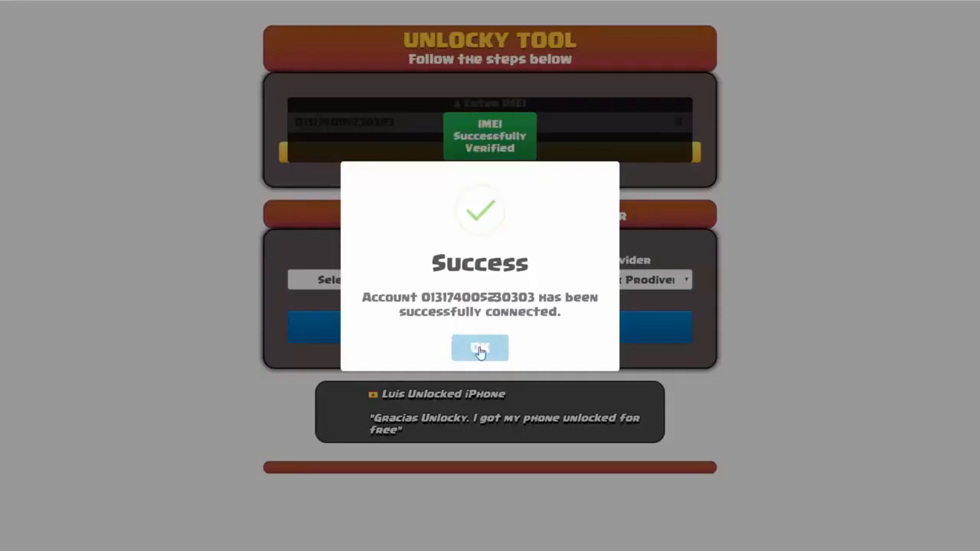
{"action": "left_click", "coordinate": [479, 348]}
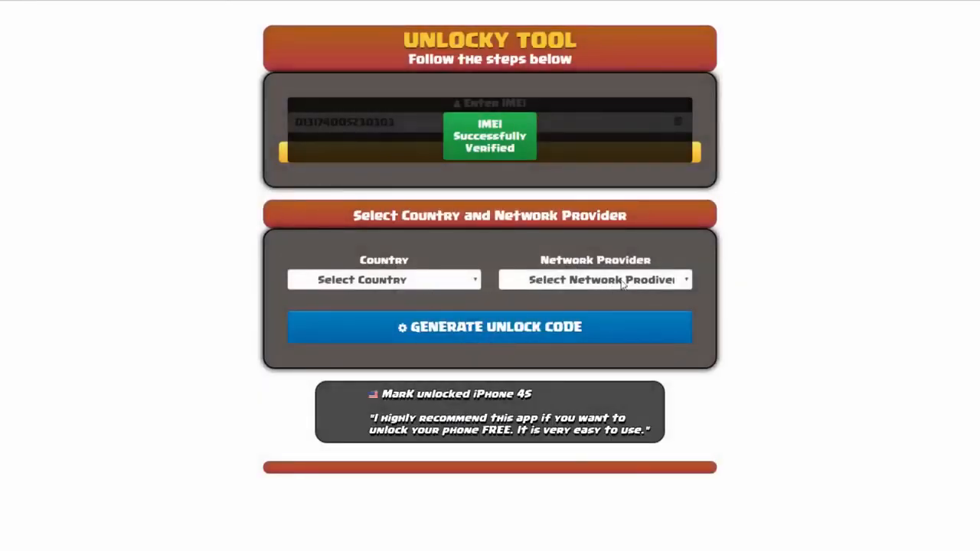
Step: Choose U.S.A. as the country and T-Mobile as the network provider
{"action": "left_click", "coordinate": [383, 280]}
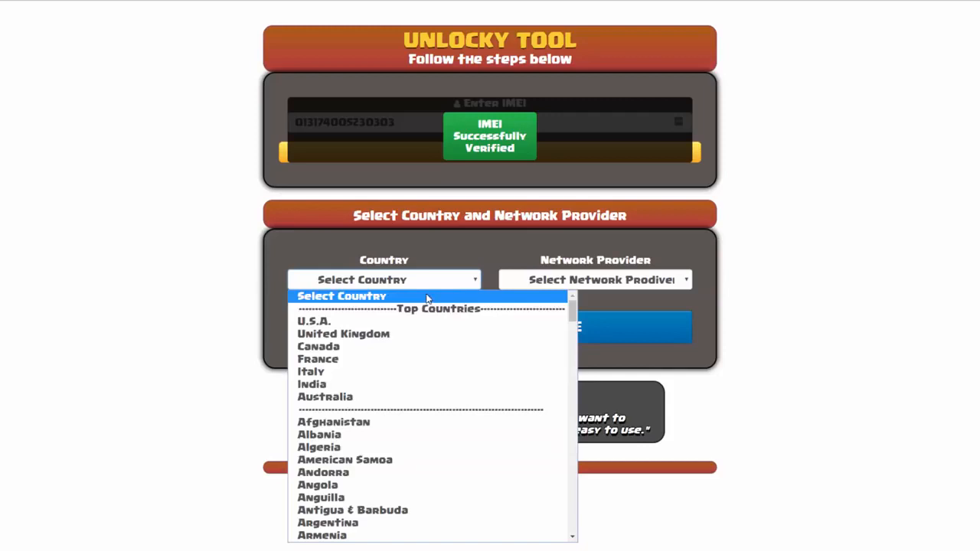
{"action": "left_click", "coordinate": [312, 320]}
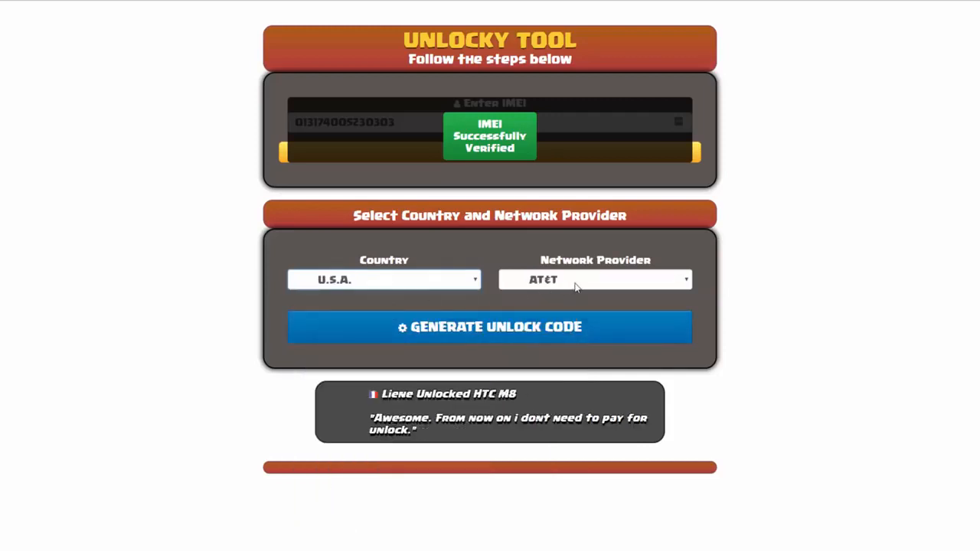
{"action": "left_click", "coordinate": [595, 279]}
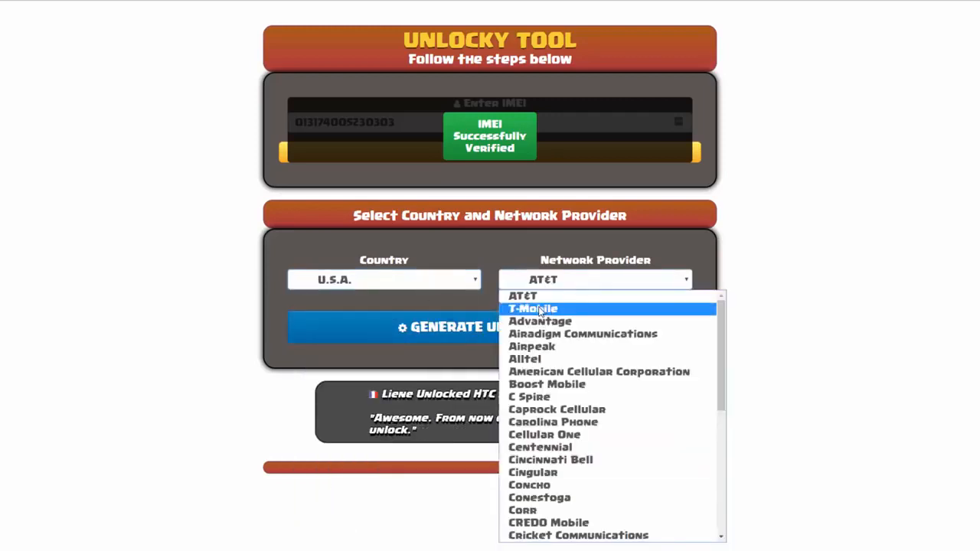
{"action": "left_click", "coordinate": [532, 308]}
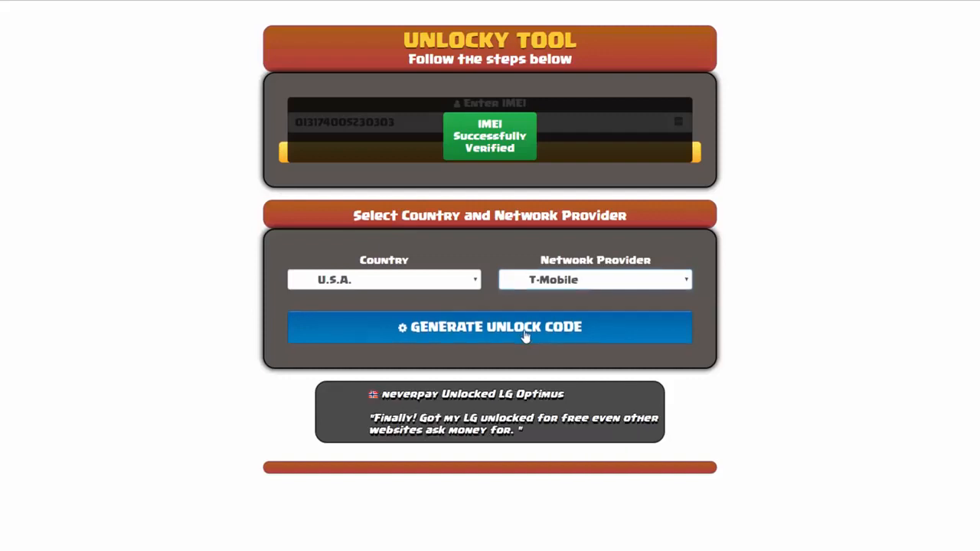
Step: Generate the iPhone 7 T-Mobile unlock code and download its code and instructions
{"action": "left_click", "coordinate": [490, 327]}
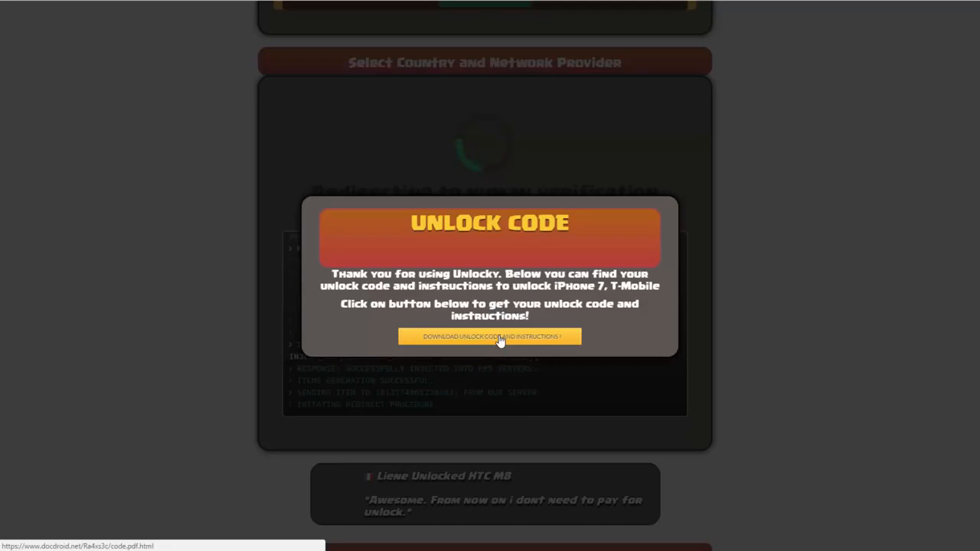
{"action": "left_click", "coordinate": [489, 336]}
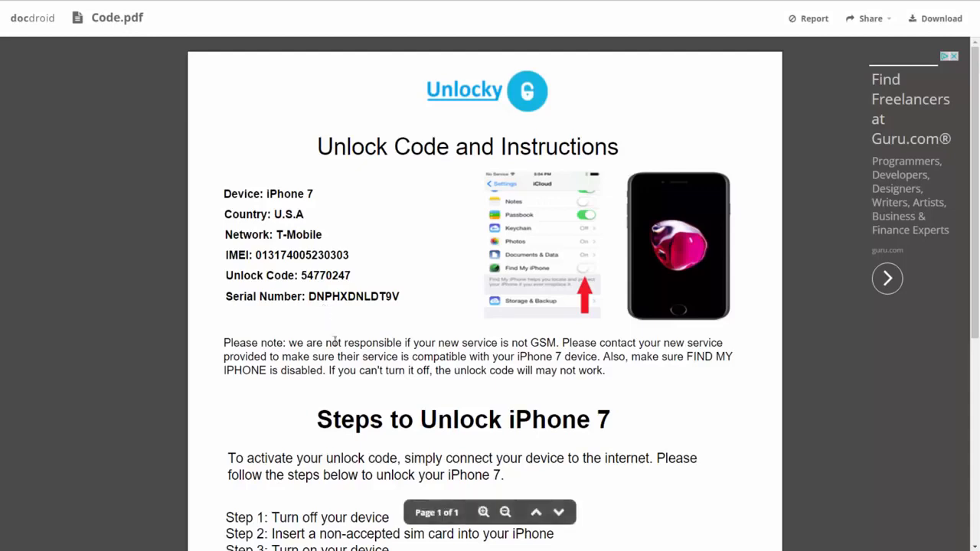
{"action": "mouse_move", "coordinate": [431, 320]}
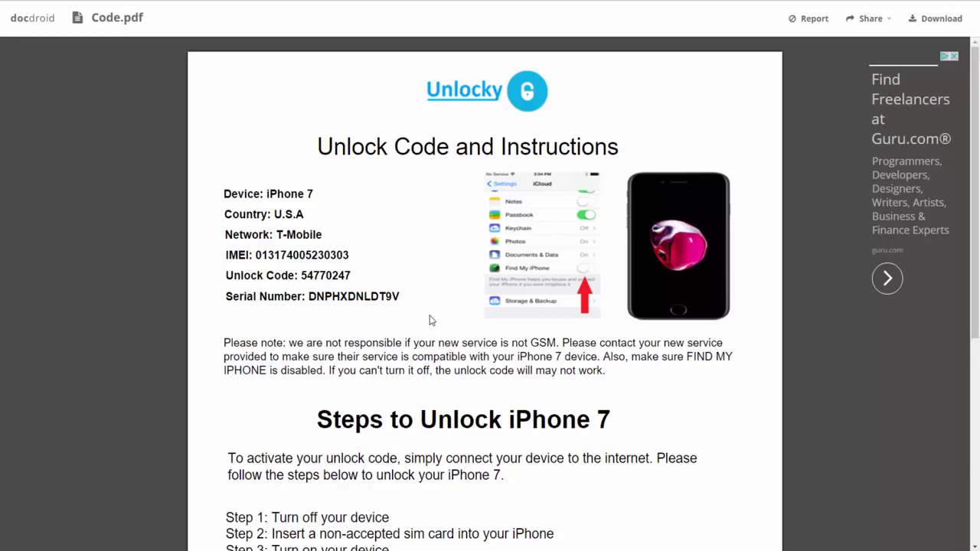
{"action": "mouse_move", "coordinate": [325, 308]}
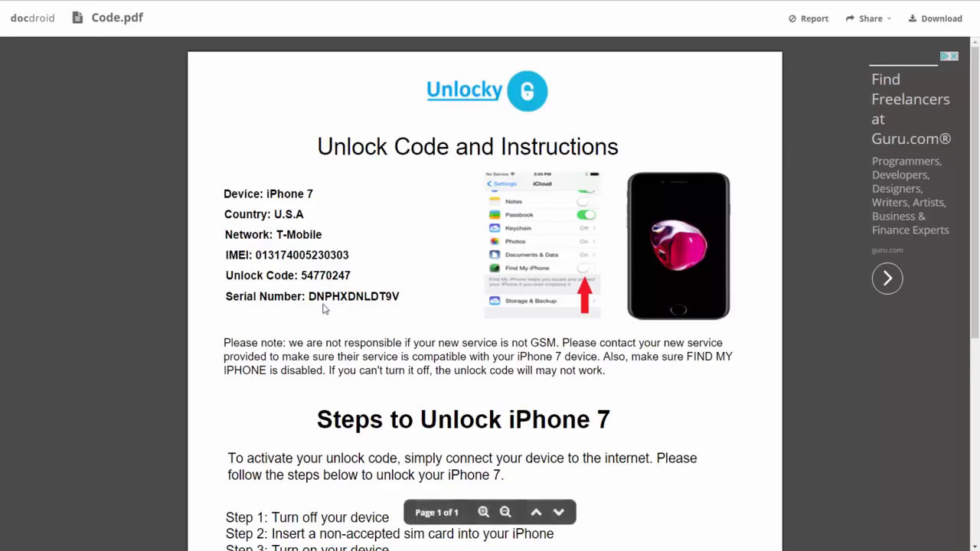
{"action": "mouse_move", "coordinate": [285, 299]}
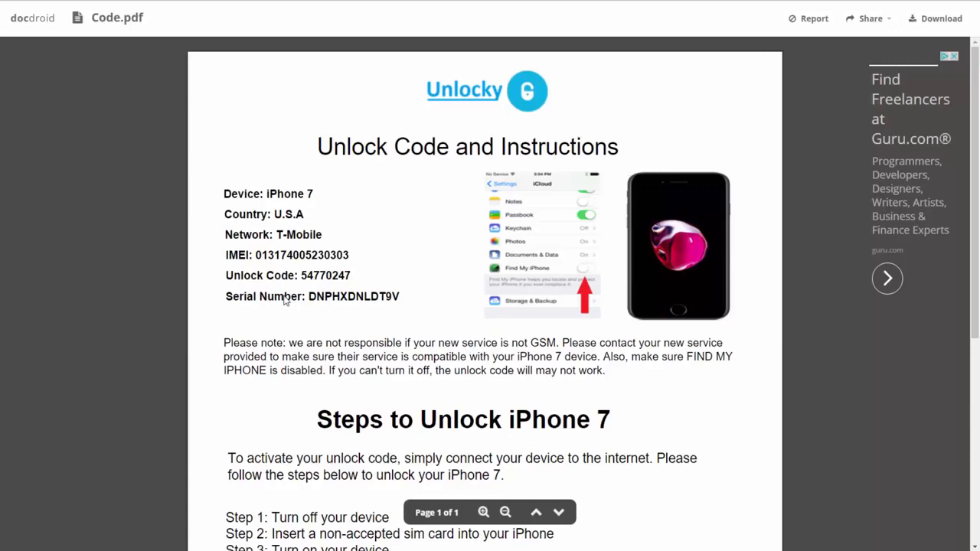
Step: Scroll Code.pdf down past the six unlock steps to the thank-you note and copyright footer
{"action": "scroll", "scroll_direction": "down", "scroll_amount": 3}
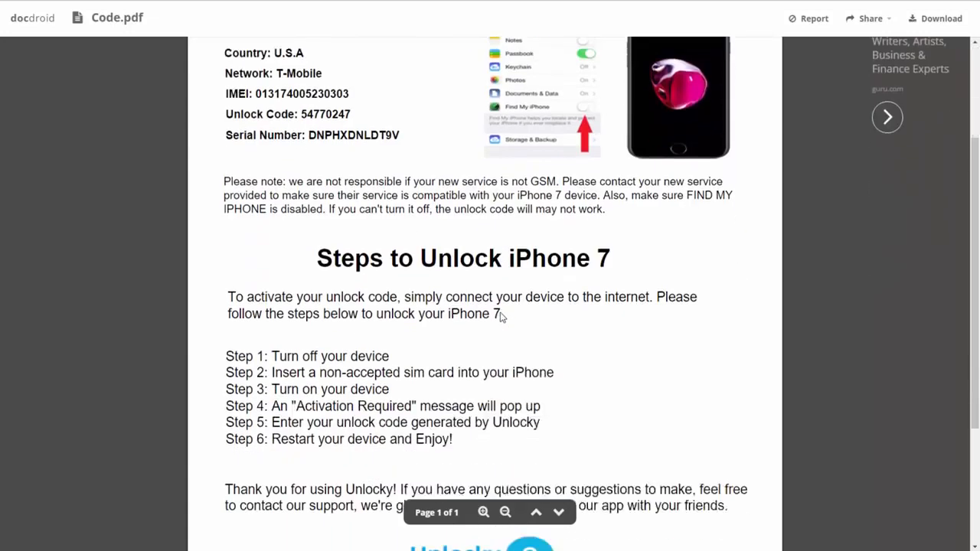
{"action": "scroll", "scroll_direction": "down", "scroll_amount": 3}
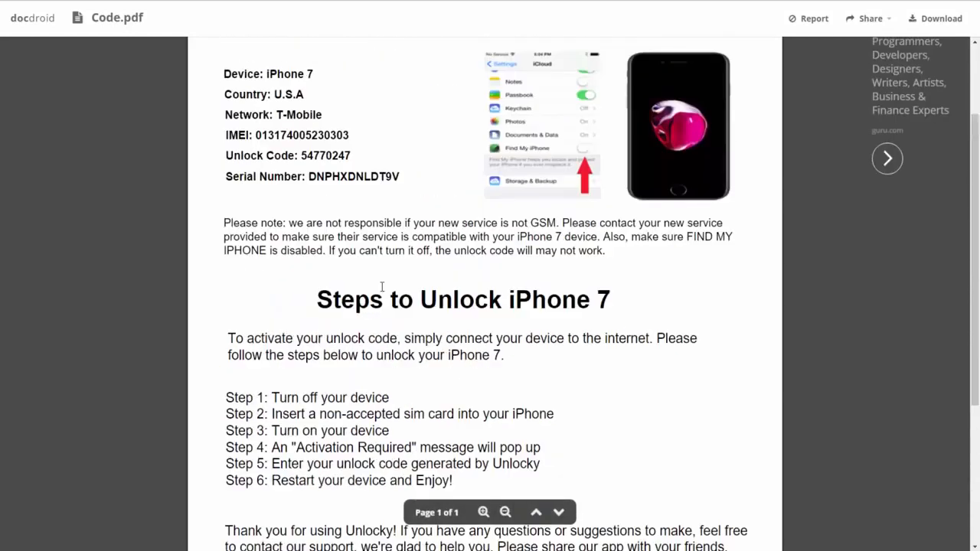
{"action": "scroll", "scroll_direction": "down", "scroll_amount": 3}
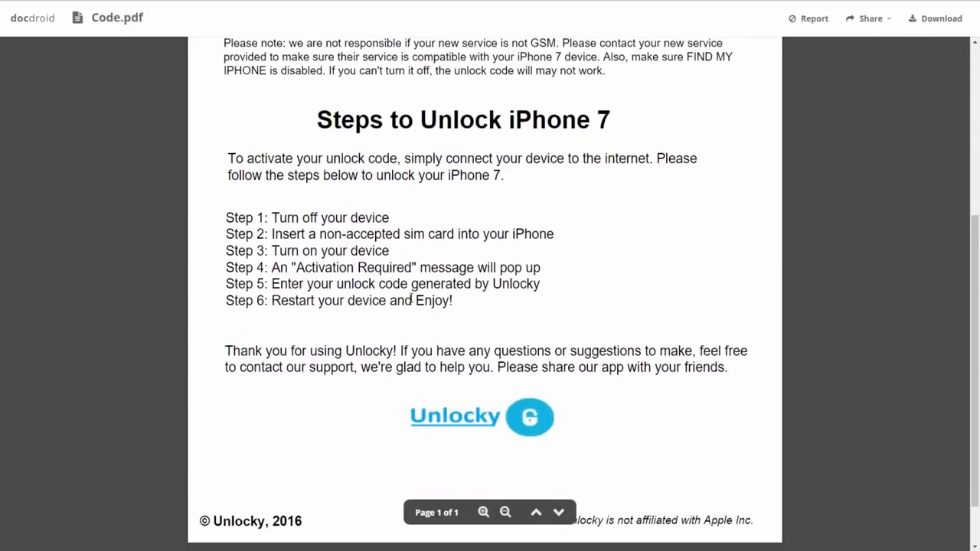